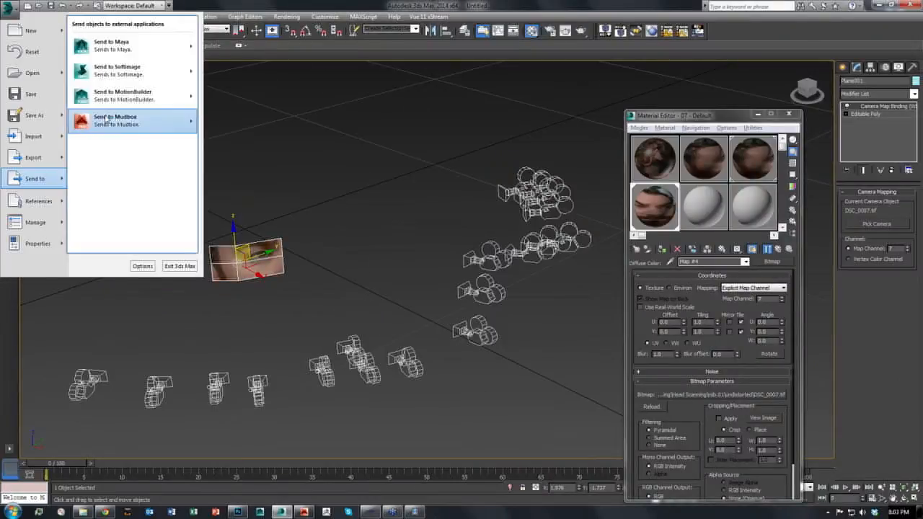
Send the 3ds Max photo-mapped plane and camera to Mudbox
{"action": "left_click", "coordinate": [115, 120]}
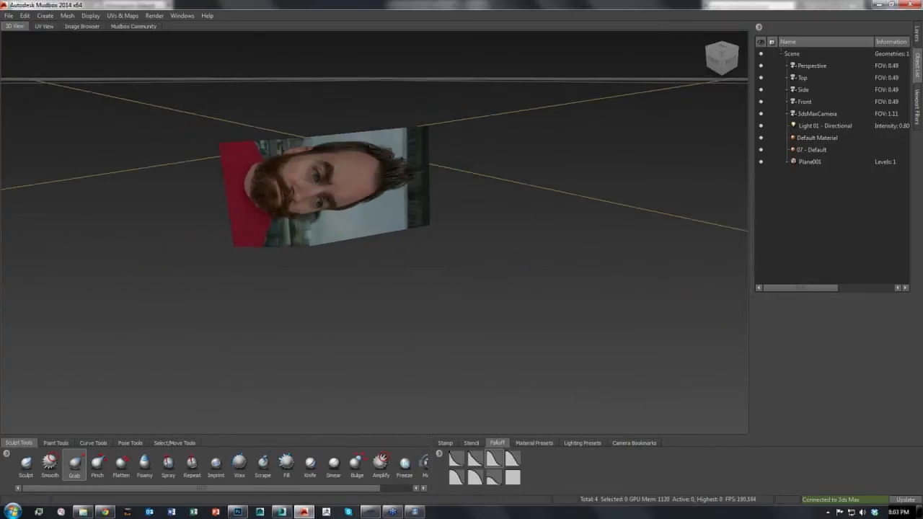
Import the head scan FBX from the Head Scanning project folder
{"action": "left_click", "coordinate": [7, 16]}
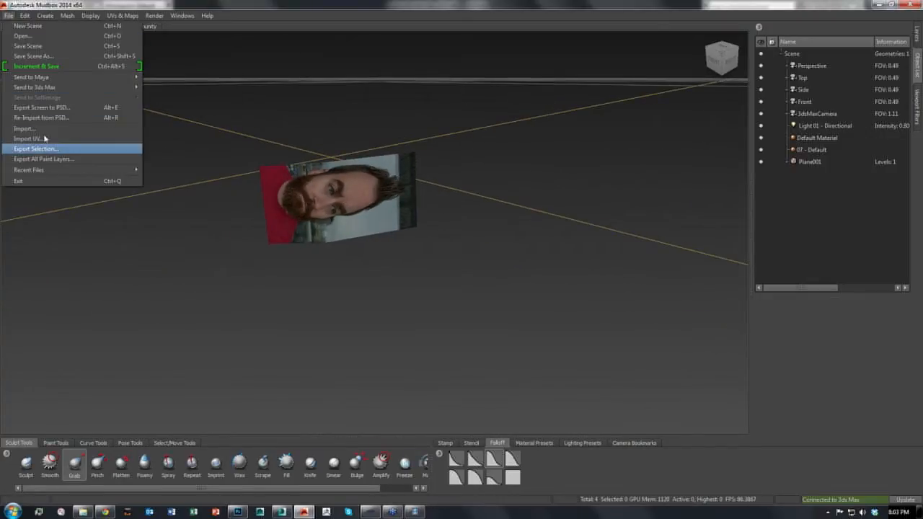
{"action": "left_click", "coordinate": [23, 129]}
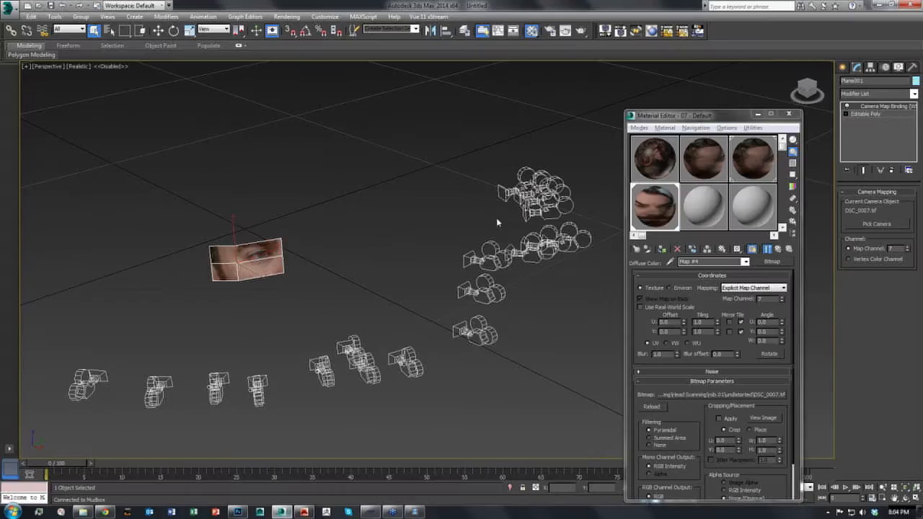
{"action": "mouse_move", "coordinate": [399, 260]}
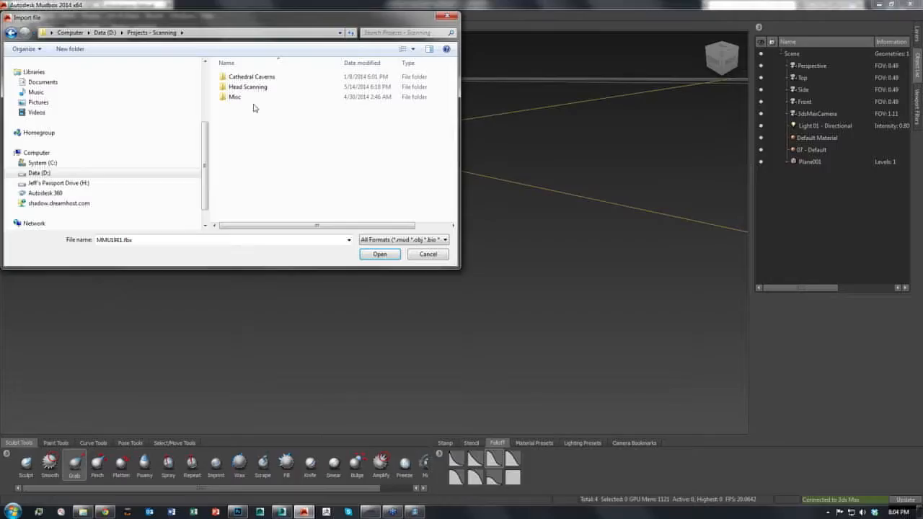
{"action": "left_click", "coordinate": [379, 254]}
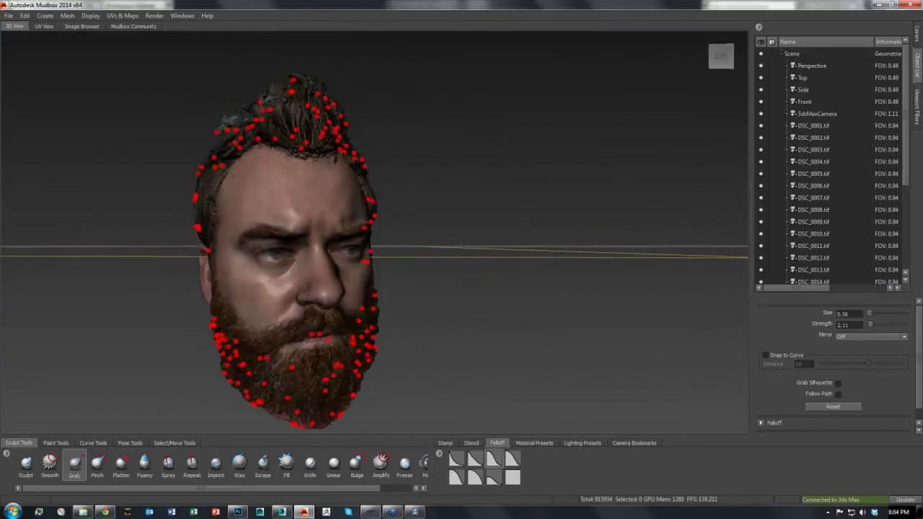
Select camera DSC_0001.tif, expand its Transform settings and look through it
{"action": "left_click", "coordinate": [813, 125]}
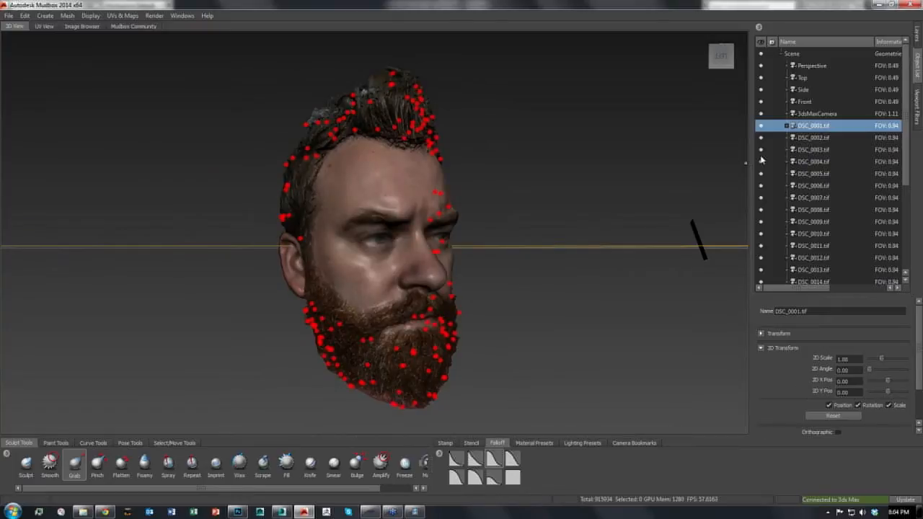
{"action": "left_click", "coordinate": [761, 333]}
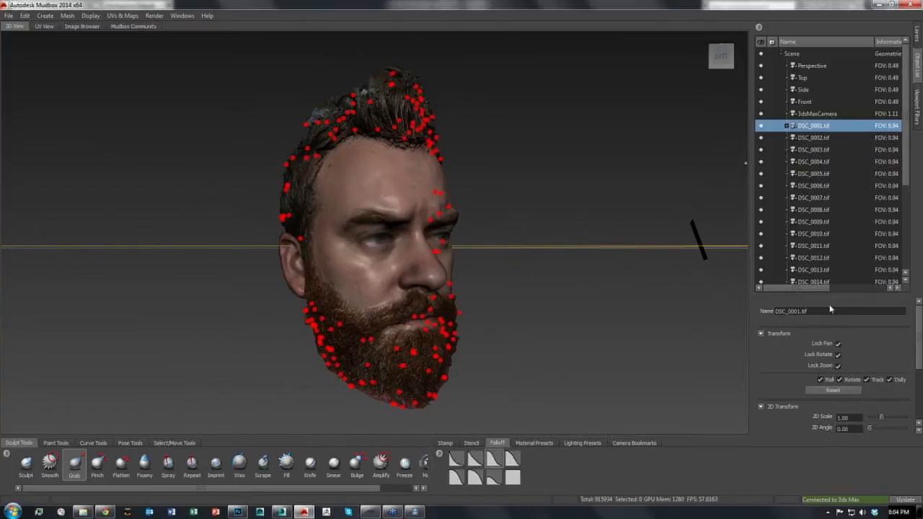
{"action": "right_click", "coordinate": [813, 125]}
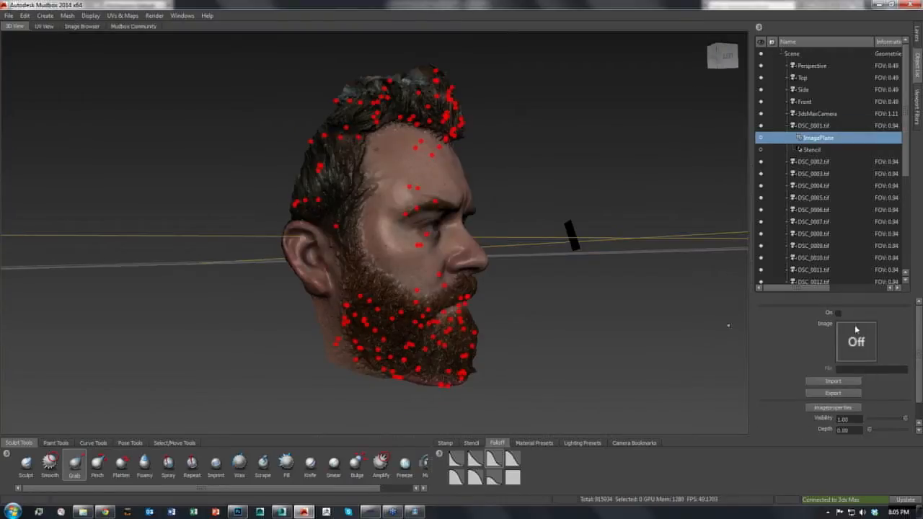
Turn on the image plane, load DSC_0001.tif, and lower Visibility to about 0.69
{"action": "left_click", "coordinate": [833, 381]}
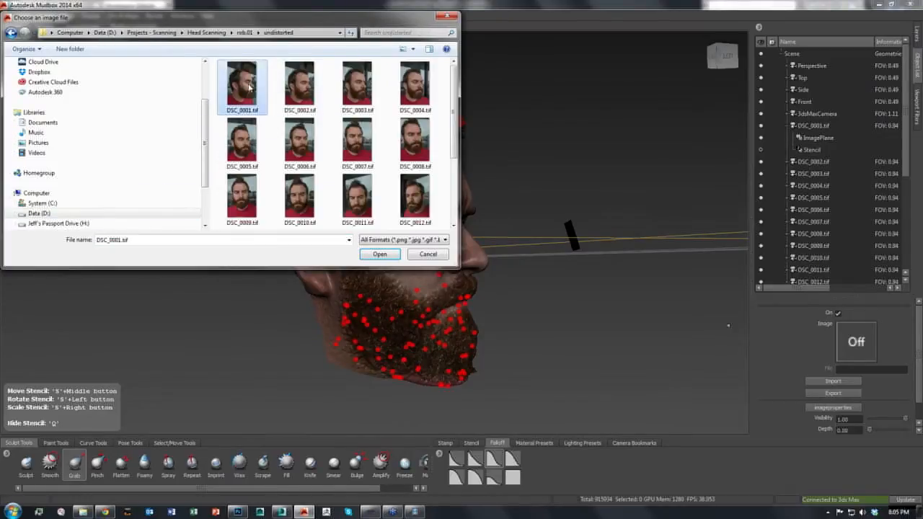
{"action": "left_click", "coordinate": [380, 254]}
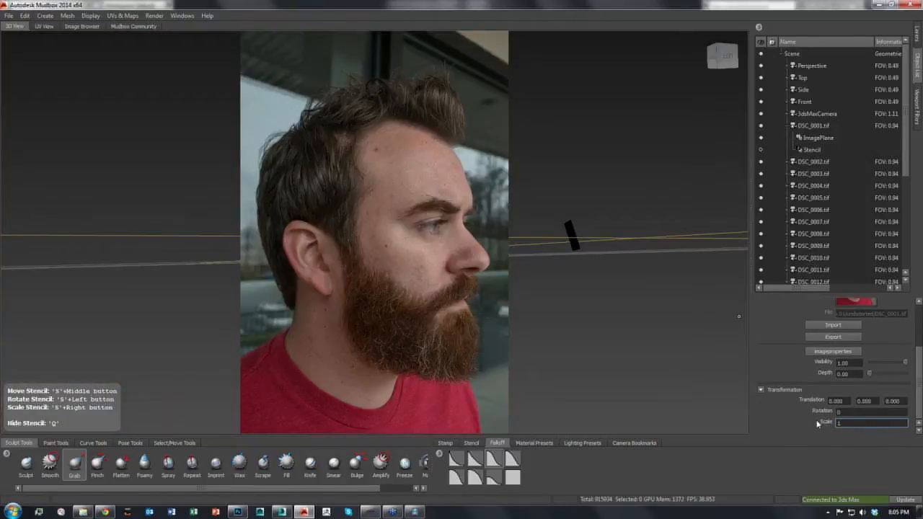
{"action": "left_click_drag", "start_coordinate": [906, 362], "coordinate": [902, 362]}
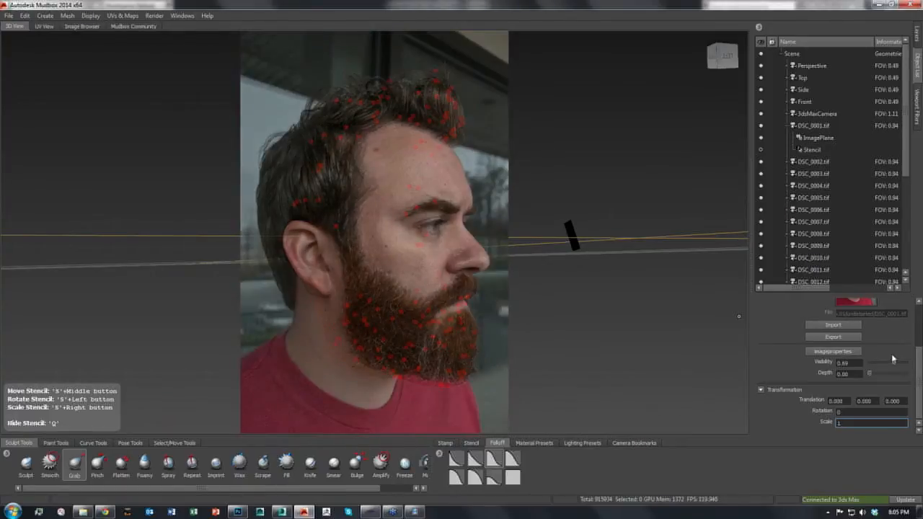
{"action": "left_click", "coordinate": [813, 126]}
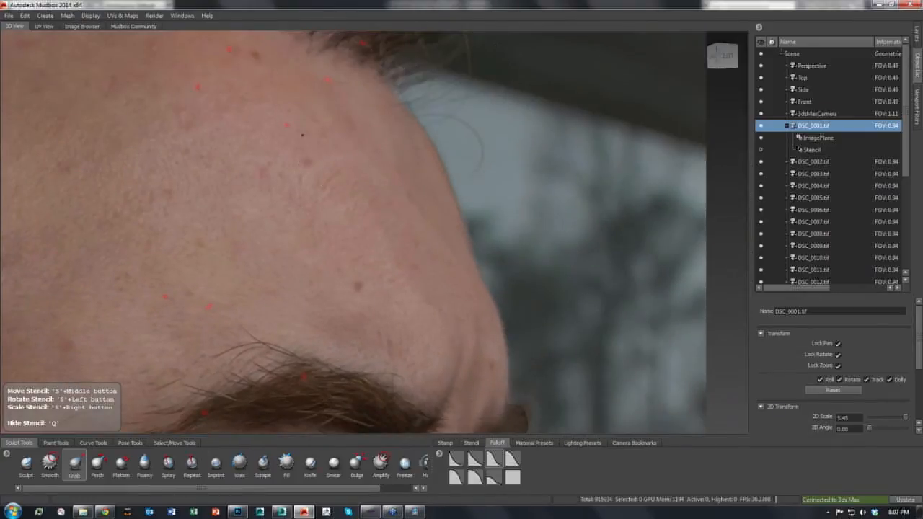
Raise the image plane's Visibility to about 0.95
{"action": "scroll", "scroll_direction": "down", "scroll_amount": 3}
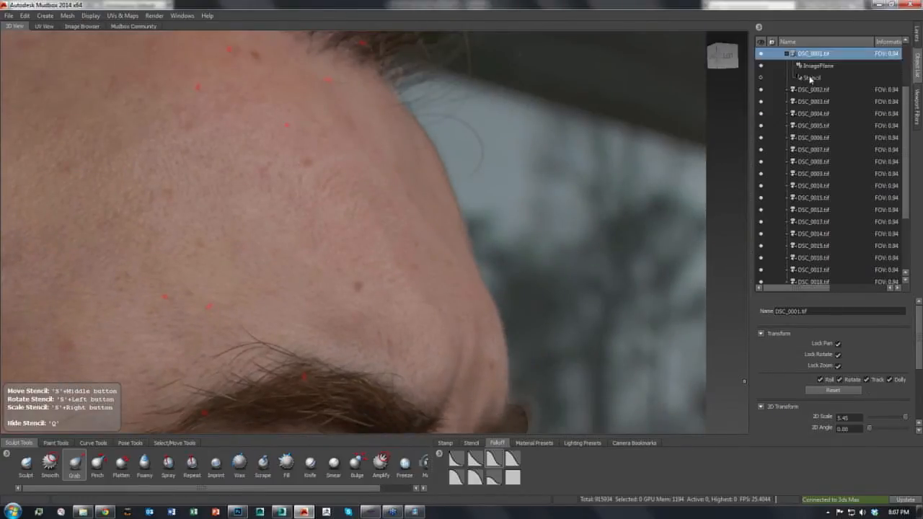
{"action": "left_click", "coordinate": [818, 66]}
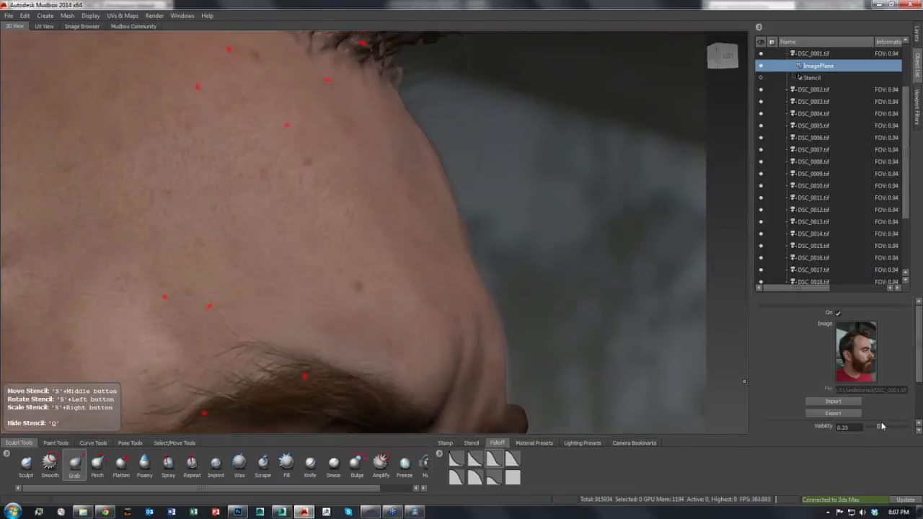
{"action": "left_click_drag", "start_coordinate": [851, 427], "coordinate": [883, 427]}
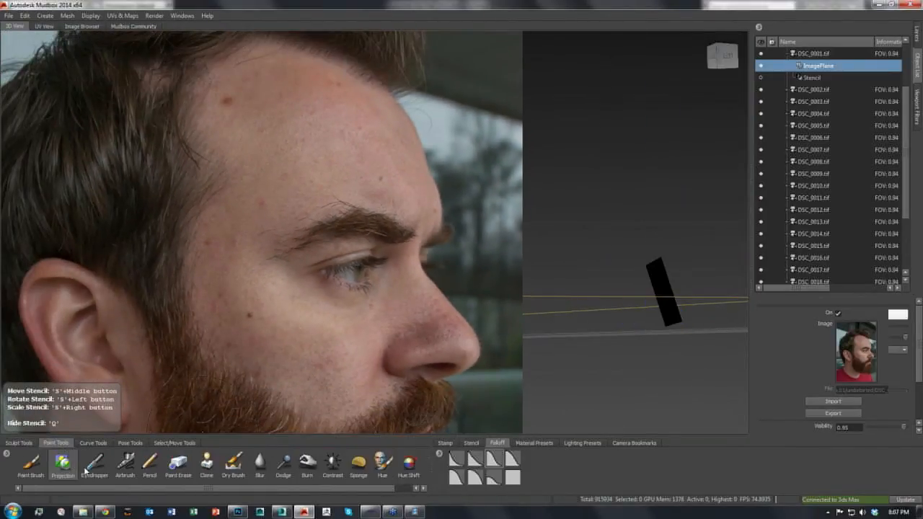
Select the Projection paint brush and open the stencil settings
{"action": "left_click", "coordinate": [62, 465]}
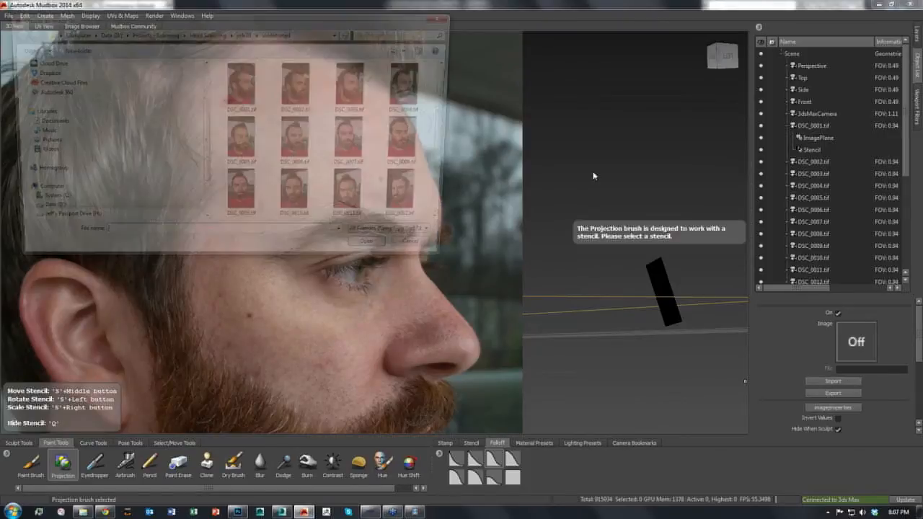
{"action": "left_click", "coordinate": [471, 443]}
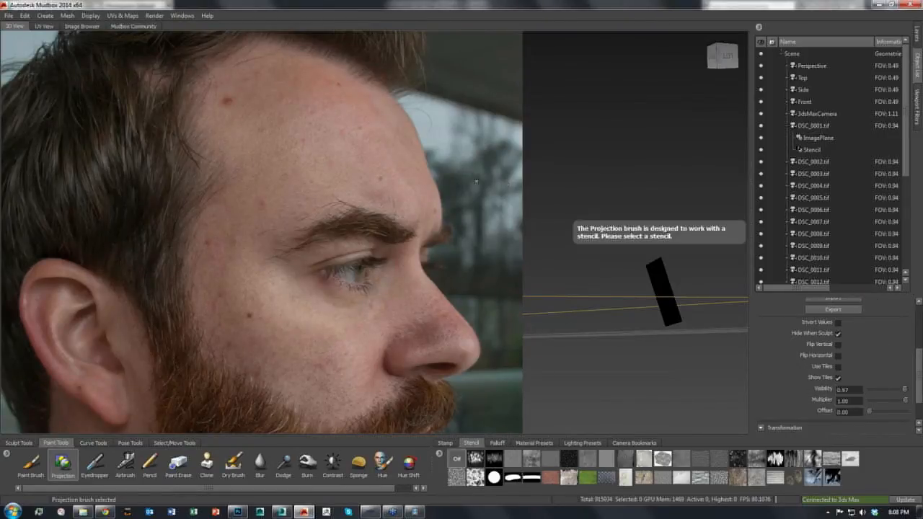
{"action": "mouse_move", "coordinate": [291, 225]}
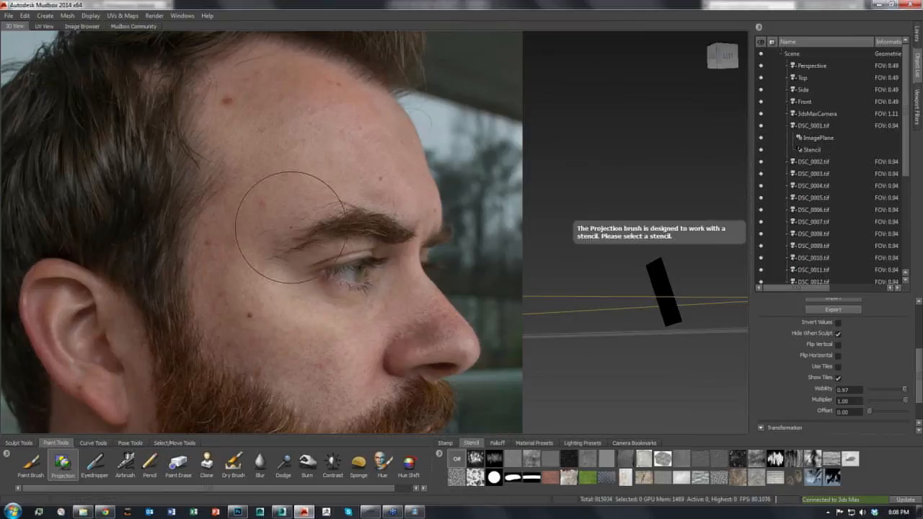